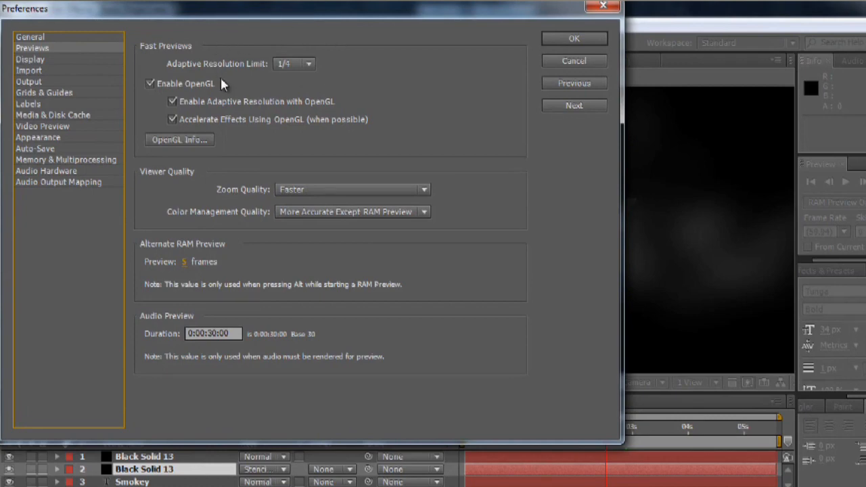
mouse_move(232, 93)
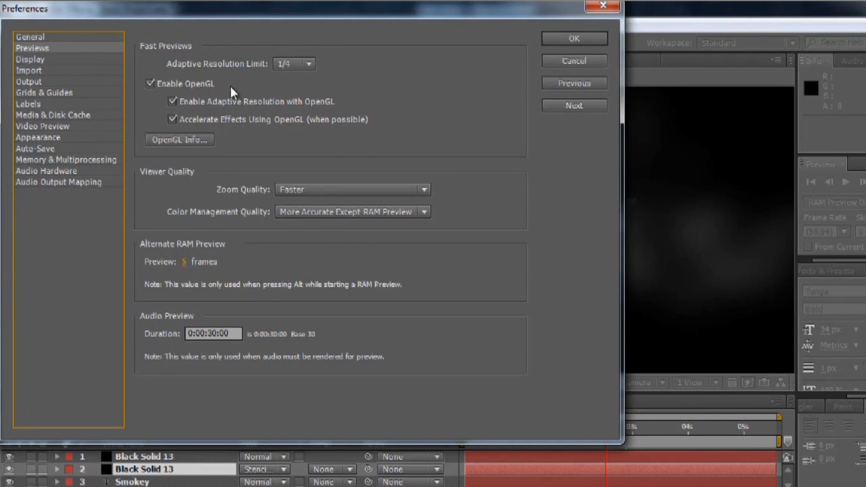
From the Previews preferences, show OpenGL Info listing the ATI card and its accelerated capabilities.
left_click(574, 37)
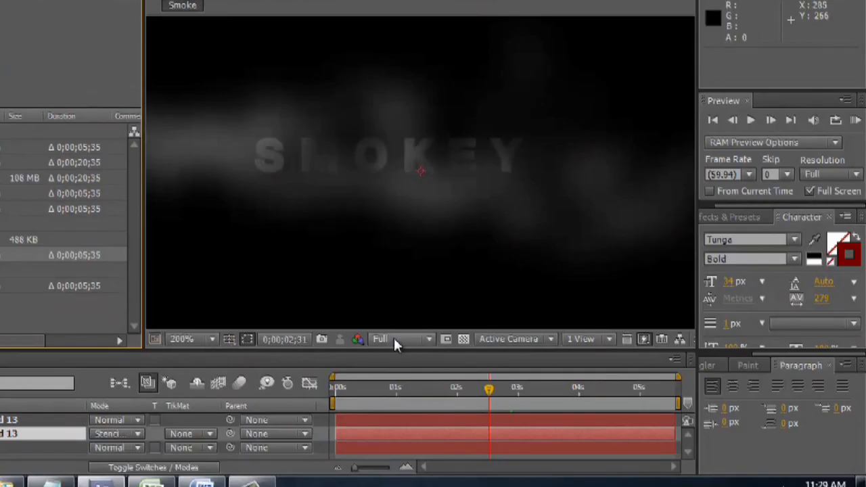
left_click(399, 339)
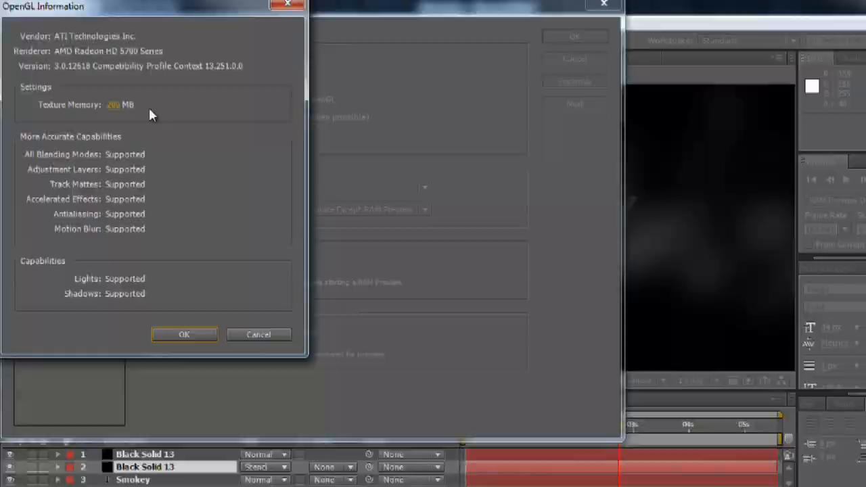
left_click(184, 335)
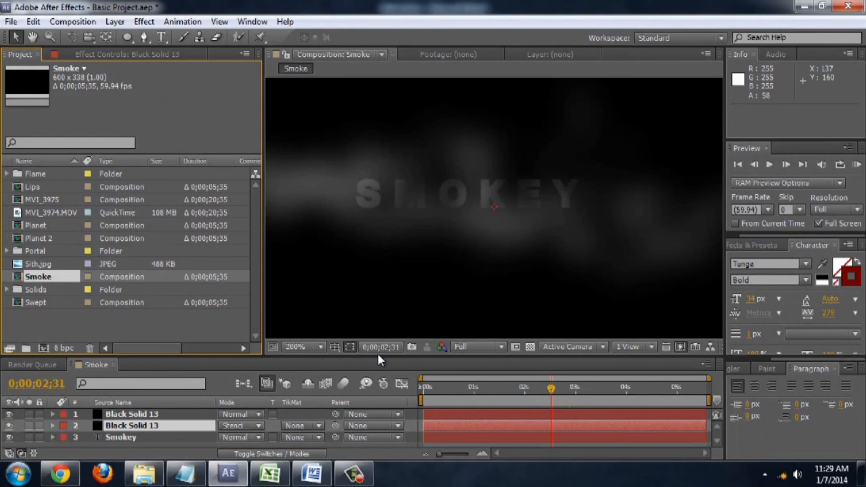
mouse_move(423, 223)
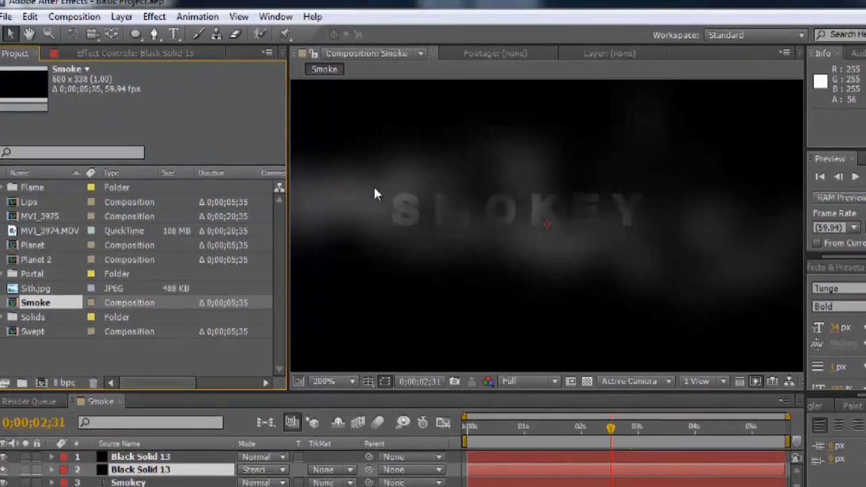
left_click(30, 16)
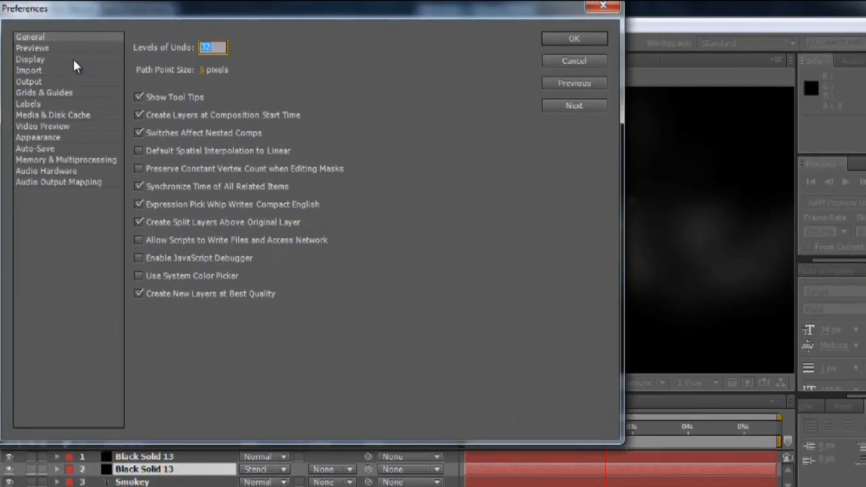
left_click(32, 47)
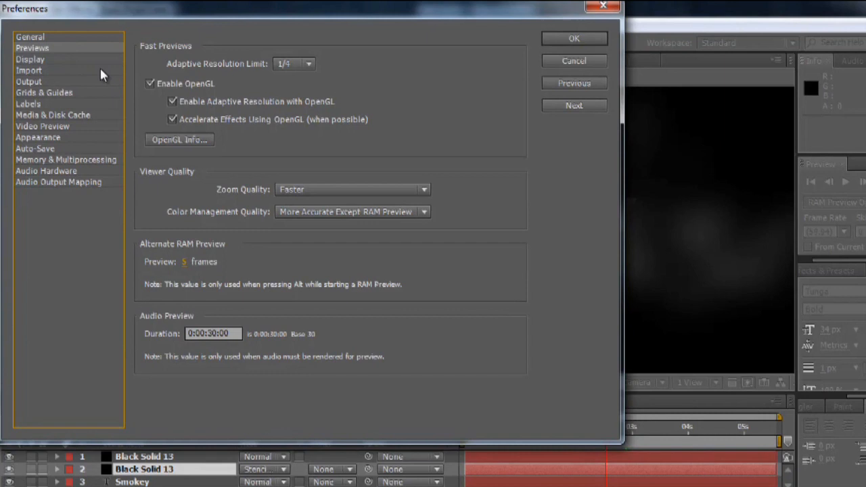
mouse_move(233, 92)
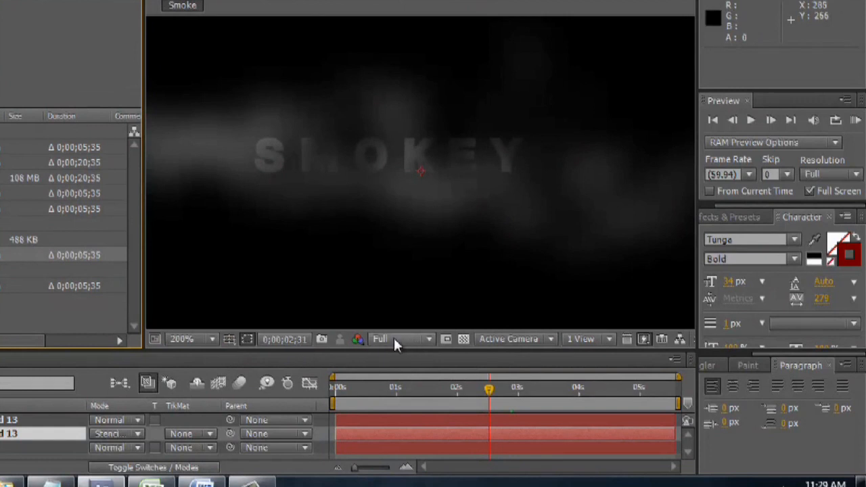
View the Smoke composition at Quarter resolution and move the current time later.
left_click(401, 339)
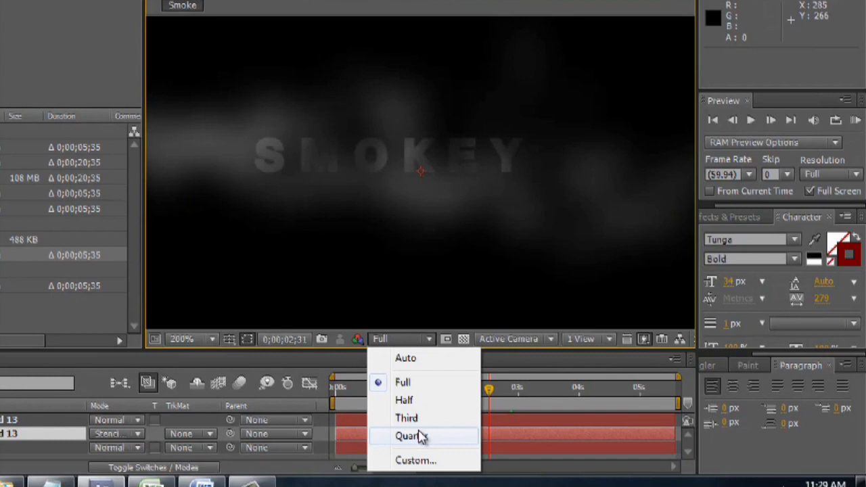
left_click(412, 436)
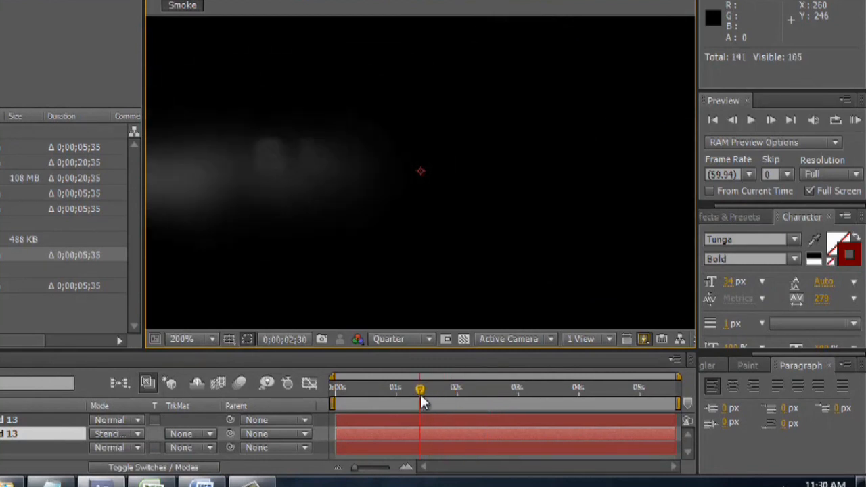
left_click_drag(419, 387, 502, 387)
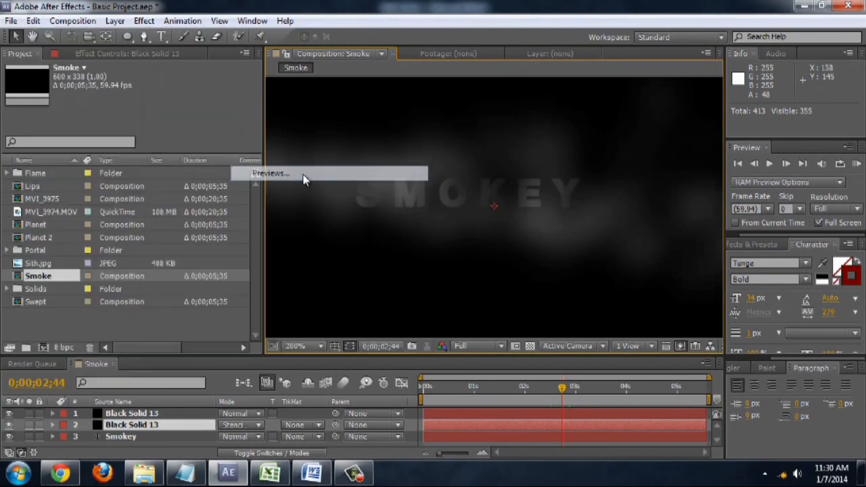
left_click(271, 173)
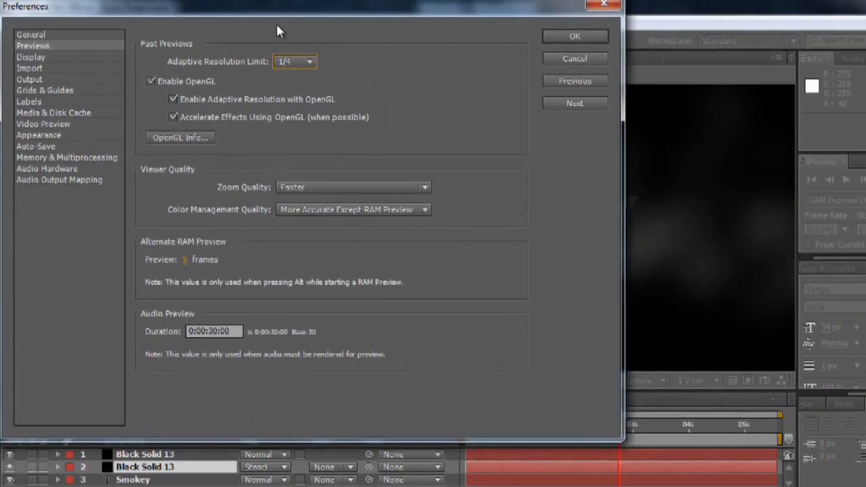
mouse_move(242, 76)
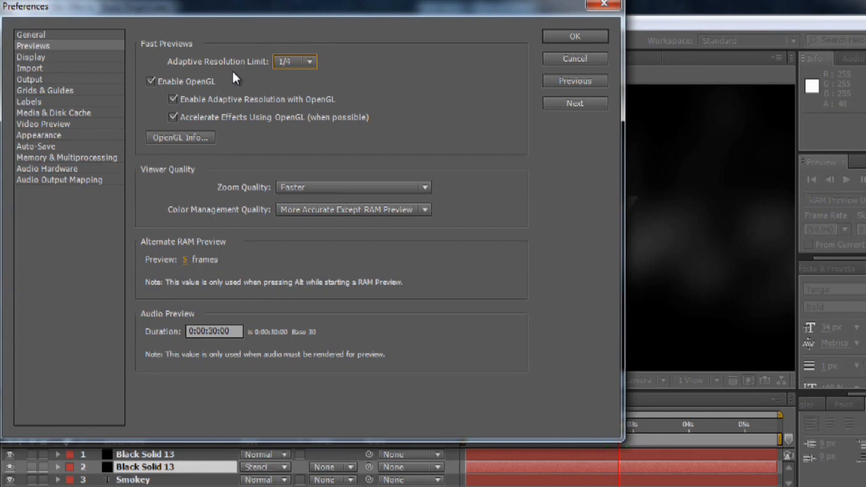
mouse_move(198, 51)
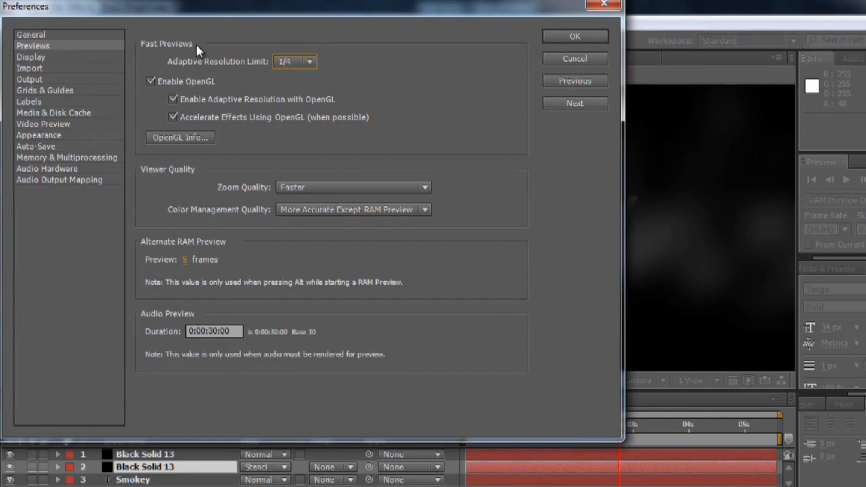
left_click(173, 117)
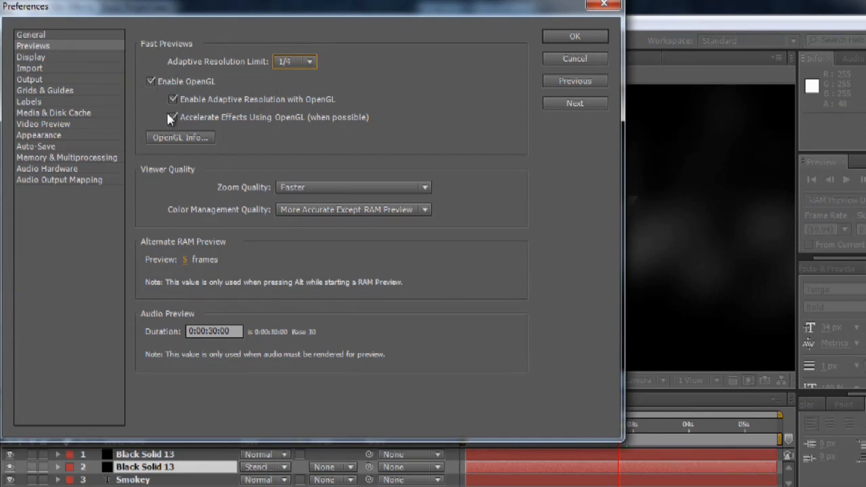
left_click(180, 137)
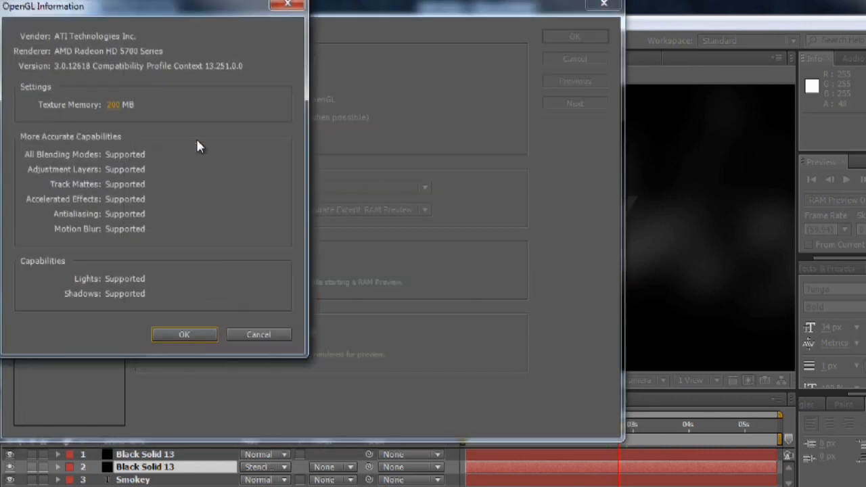
mouse_move(98, 94)
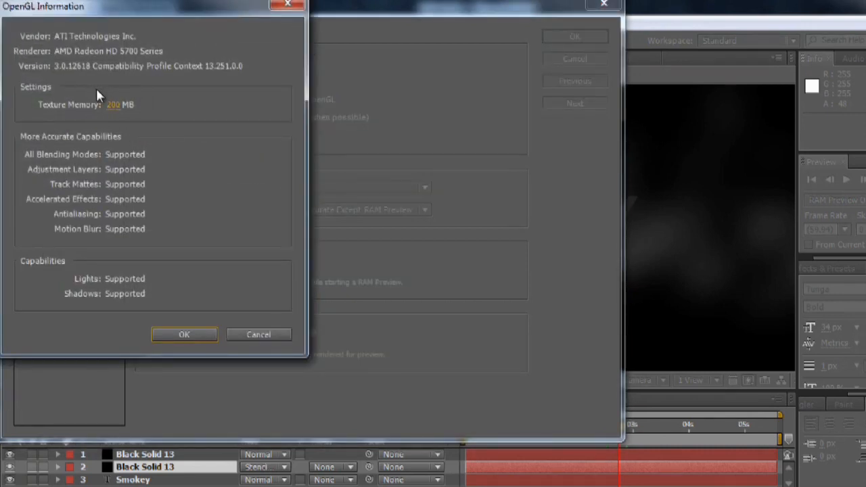
mouse_move(150, 114)
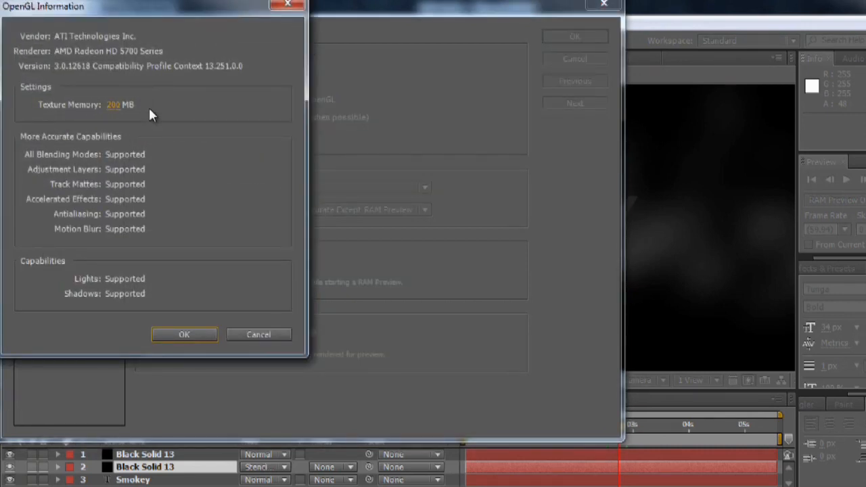
mouse_move(256, 252)
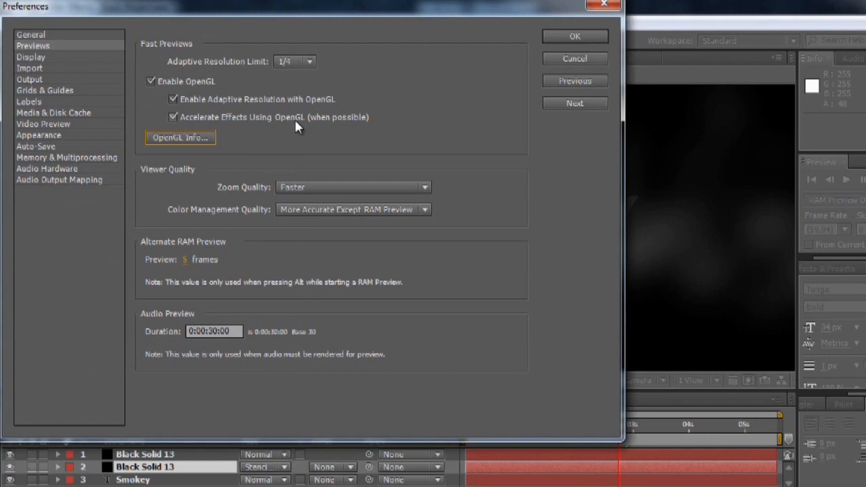
mouse_move(328, 118)
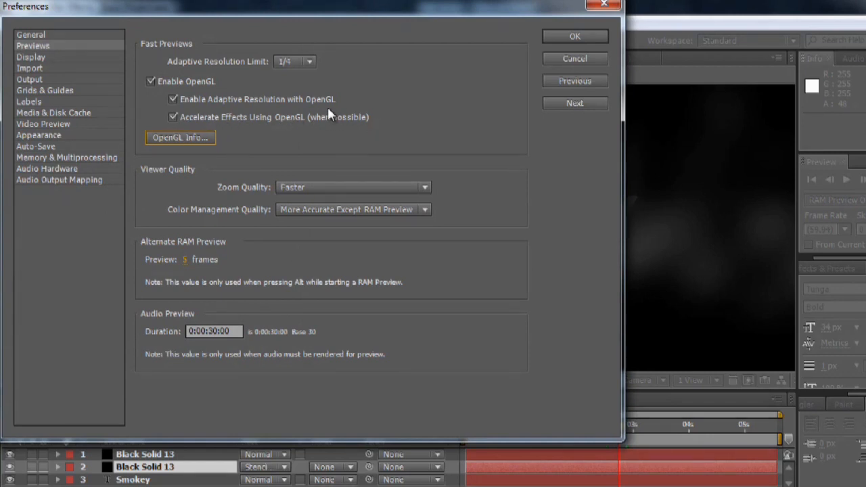
mouse_move(288, 167)
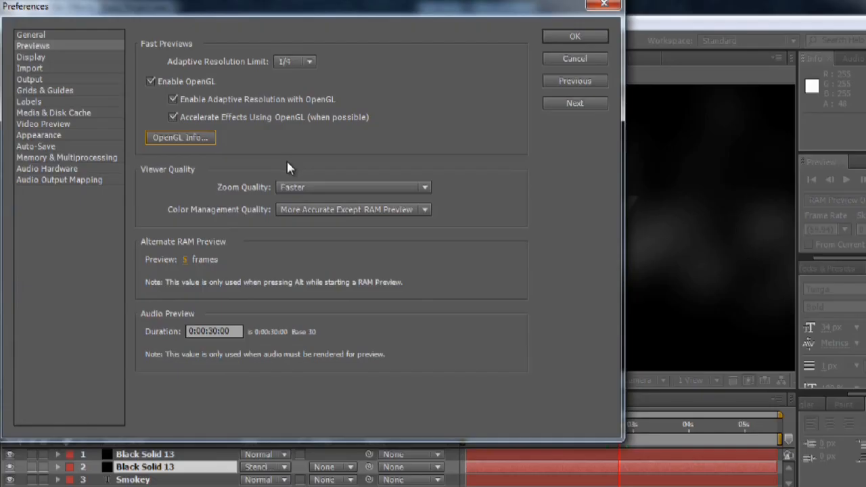
mouse_move(223, 178)
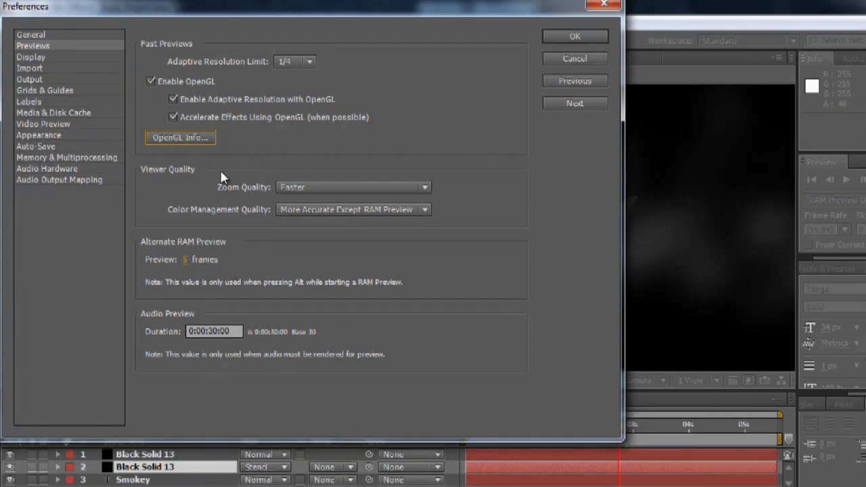
mouse_move(321, 176)
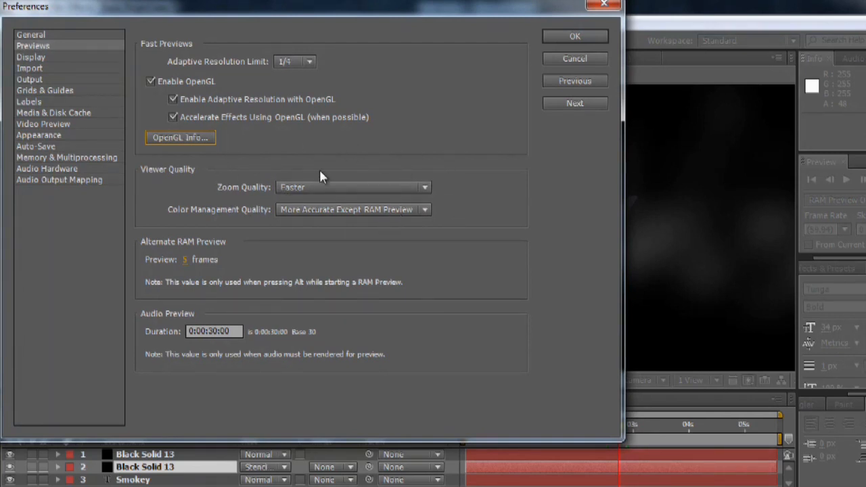